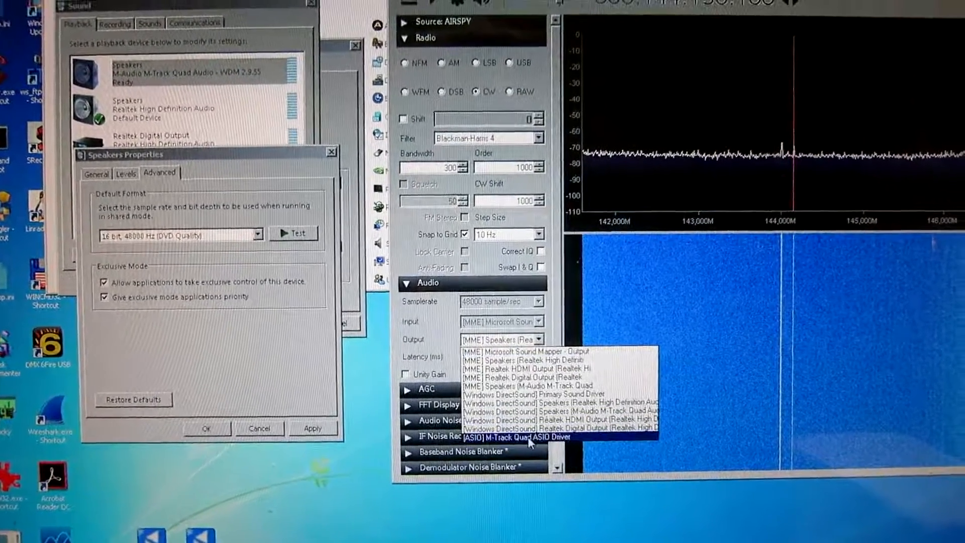
Route SDR# audio output to the [ASIO] M-Track Quad ASIO Driver
click(522, 436)
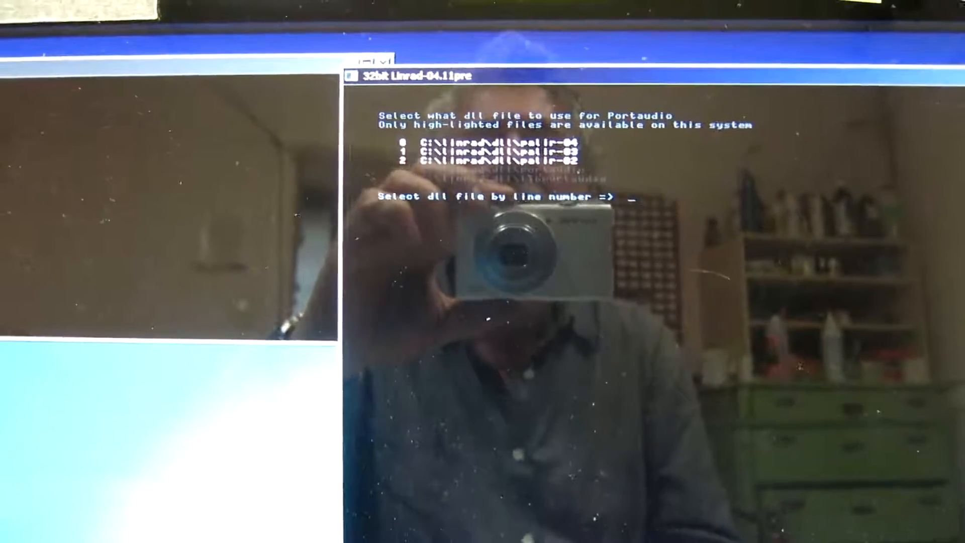
Select Portaudio dll number 0, the first highlighted library
text(0)
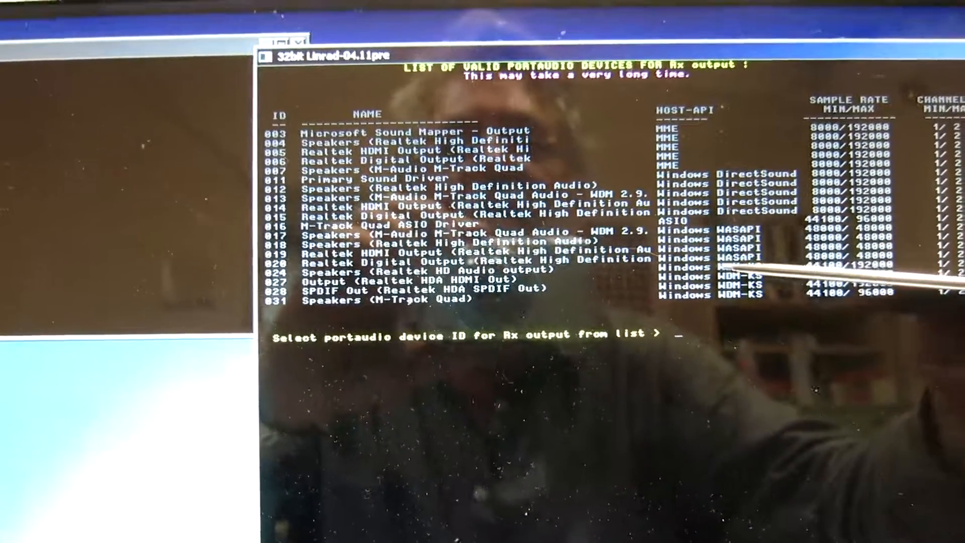
Choose Rx output device 24 and accept the following device option
text(2)
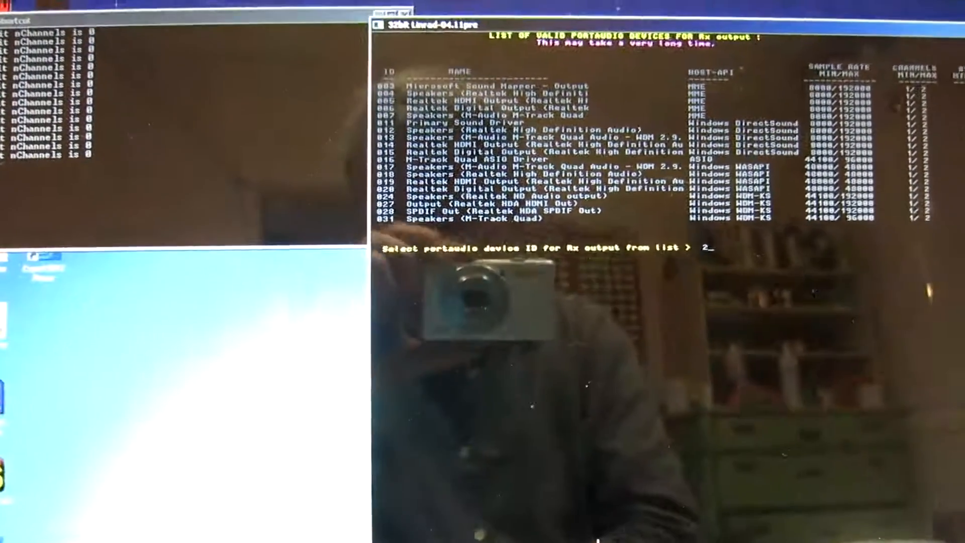
text(4)
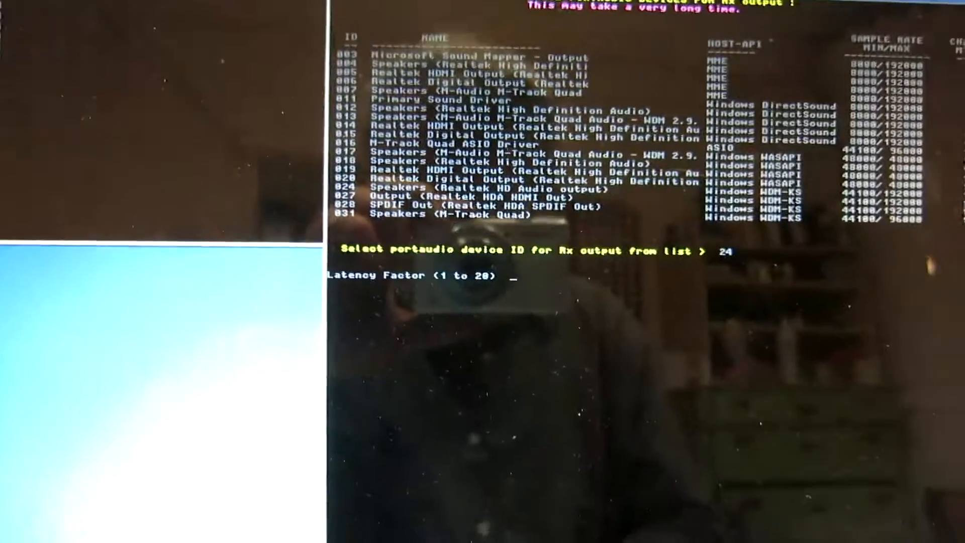
text(1)
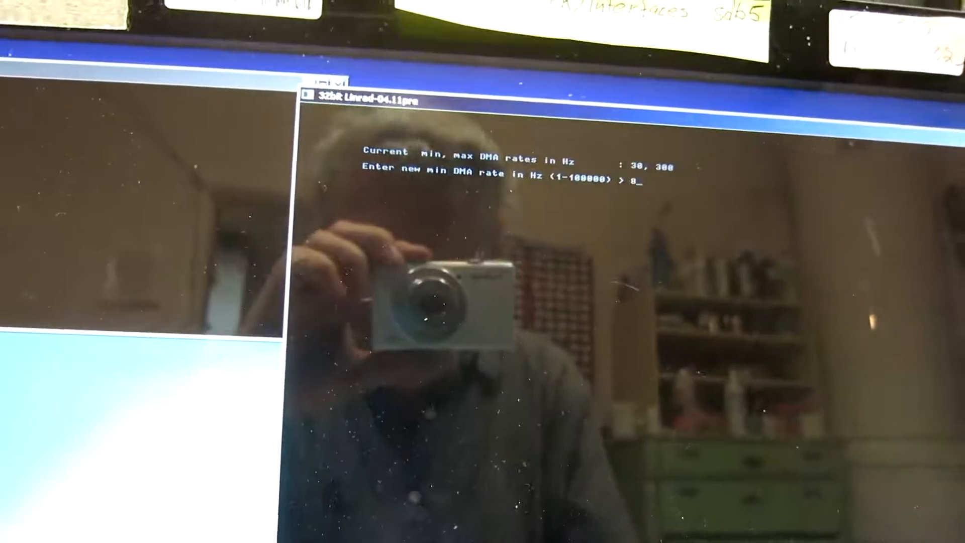
Set both the minimum and maximum DMA rates to 800 Hz
text(800)
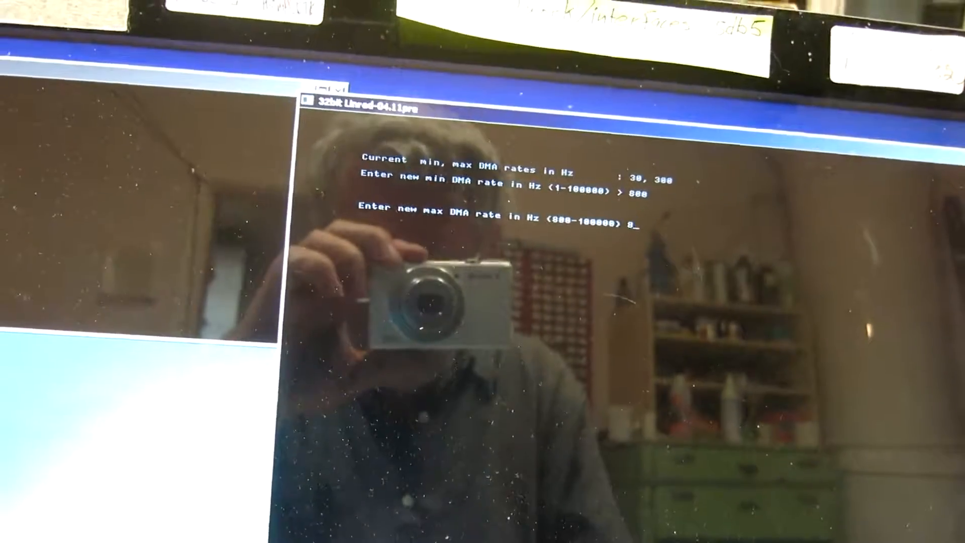
text(00)
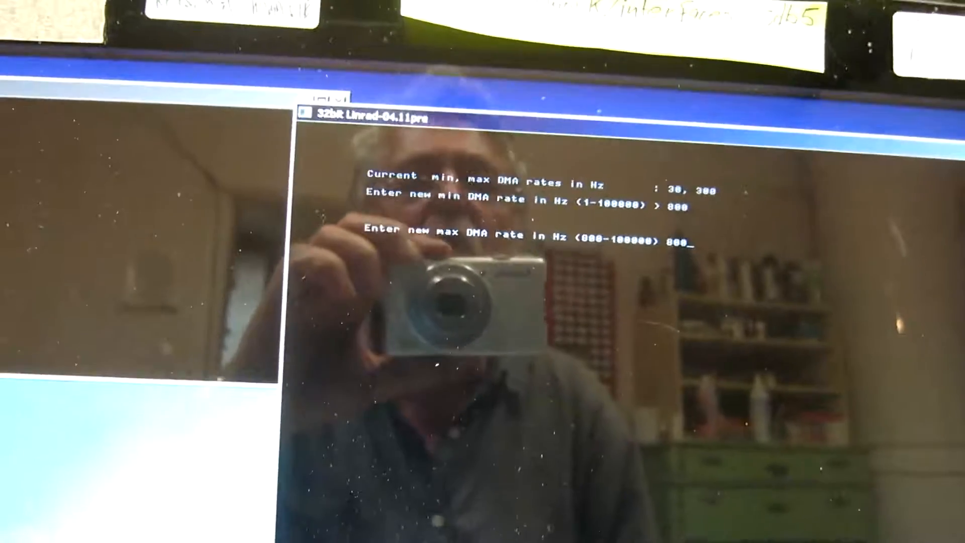
key(enter)
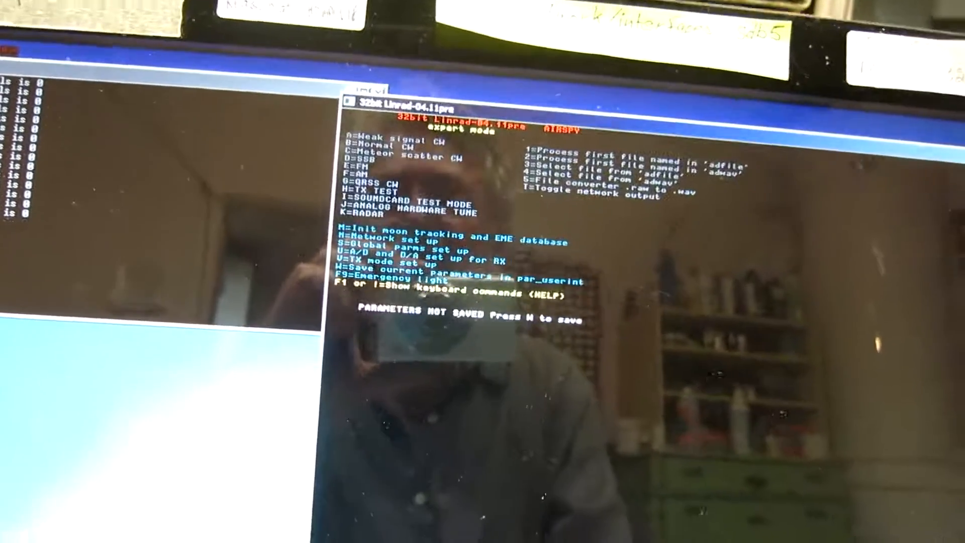
key(w)
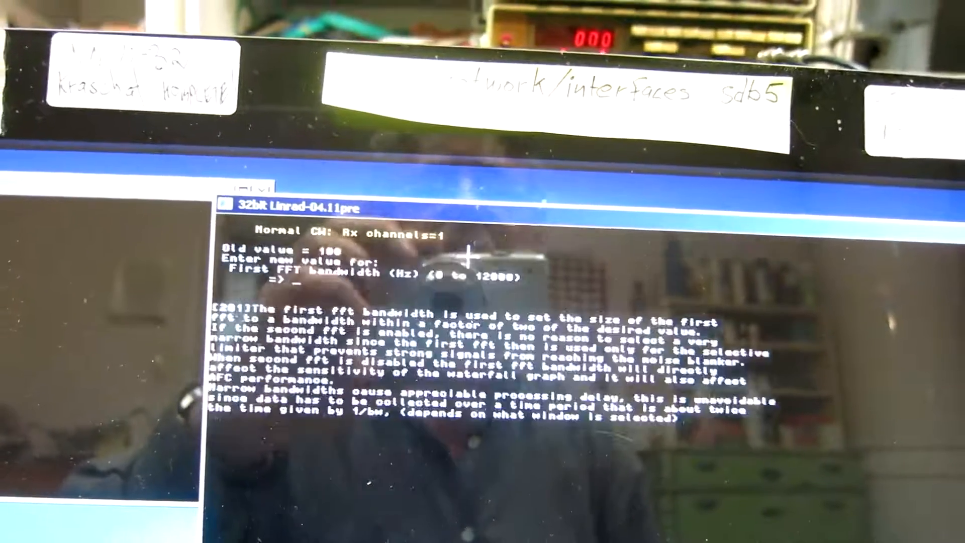
Enter the new first FFT bandwidth value and set first mixer bandwidth reduction to 4
text(5)
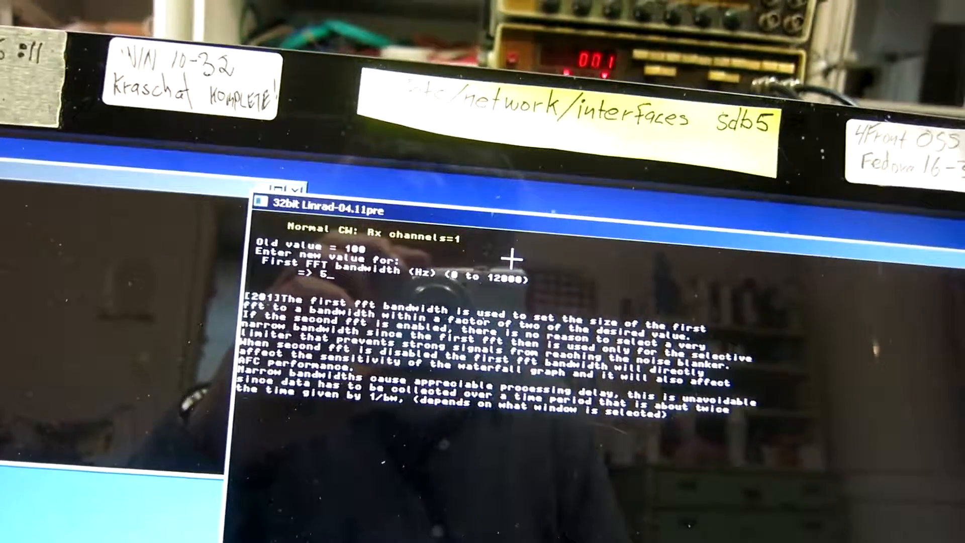
text(000)
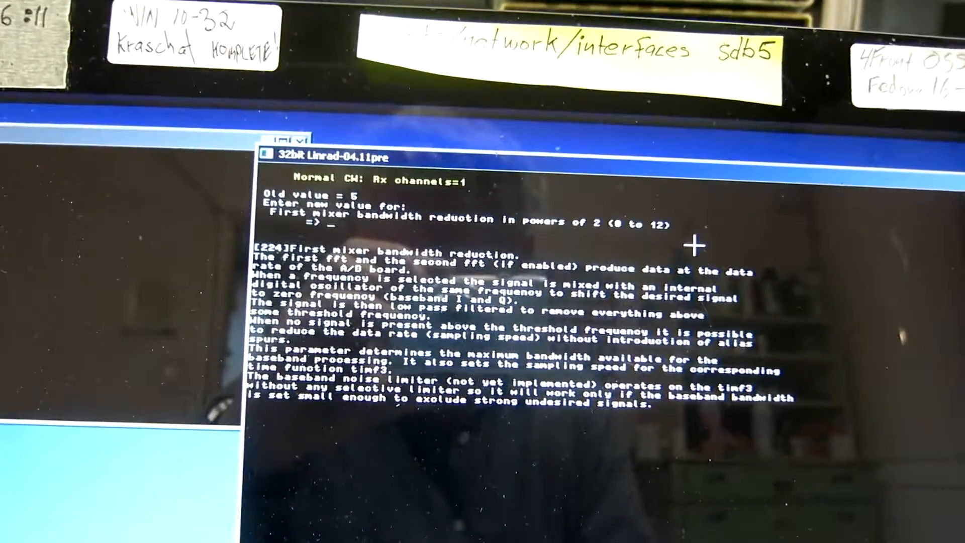
text(4)
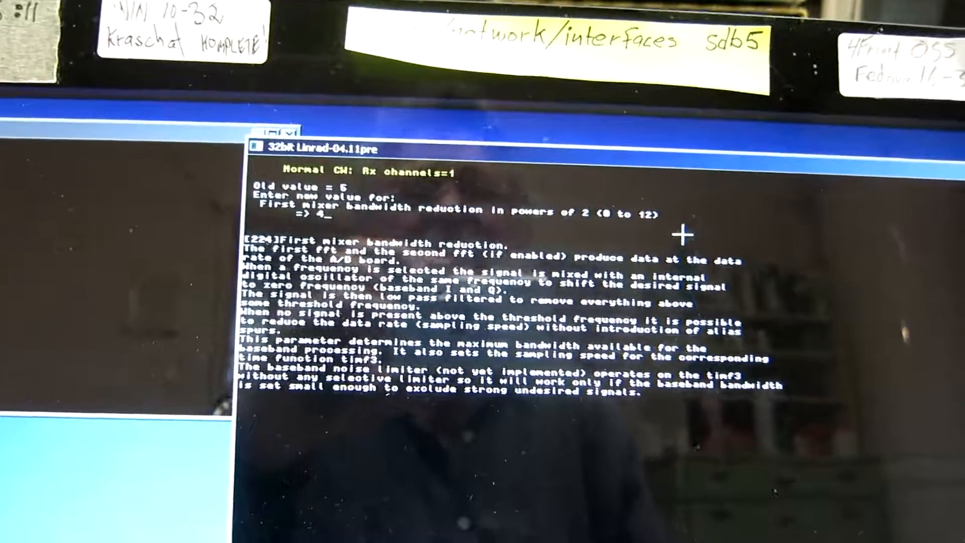